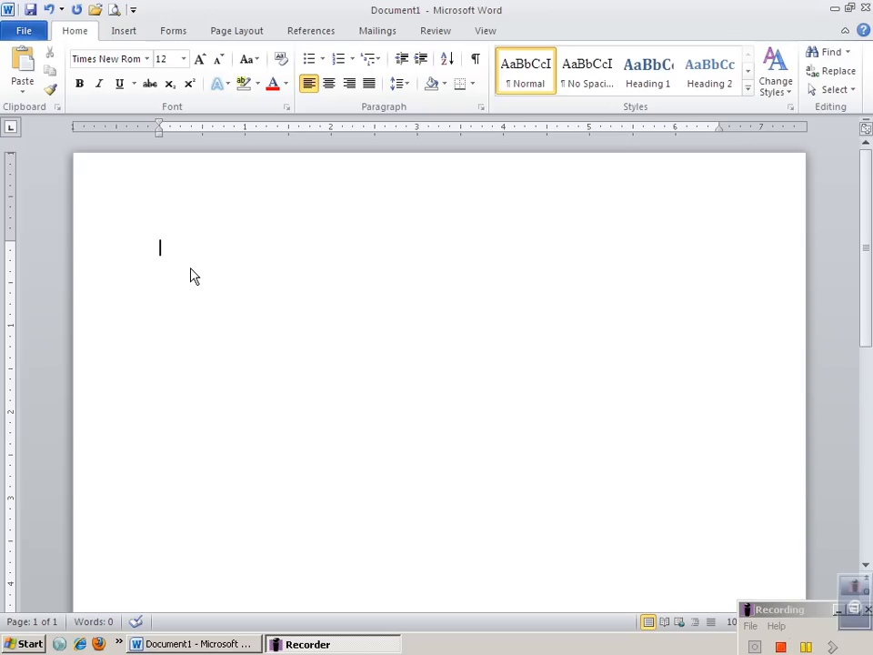
pyautogui.moveTo(189, 267)
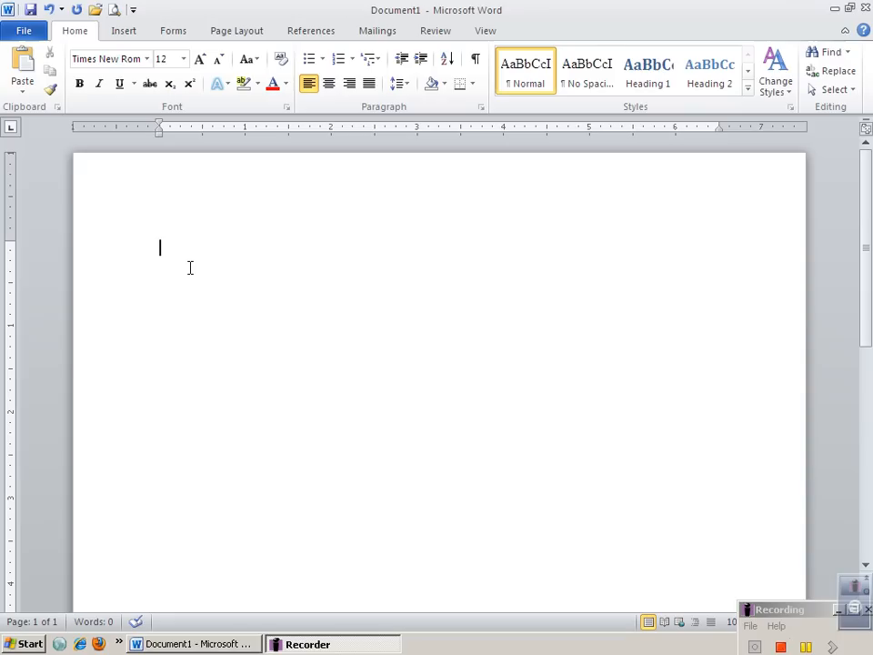
# Step: Type heading lines Hermione Potter, Mrs. Hughes, English 10 and the date starting 24
pyautogui.write('Herm')
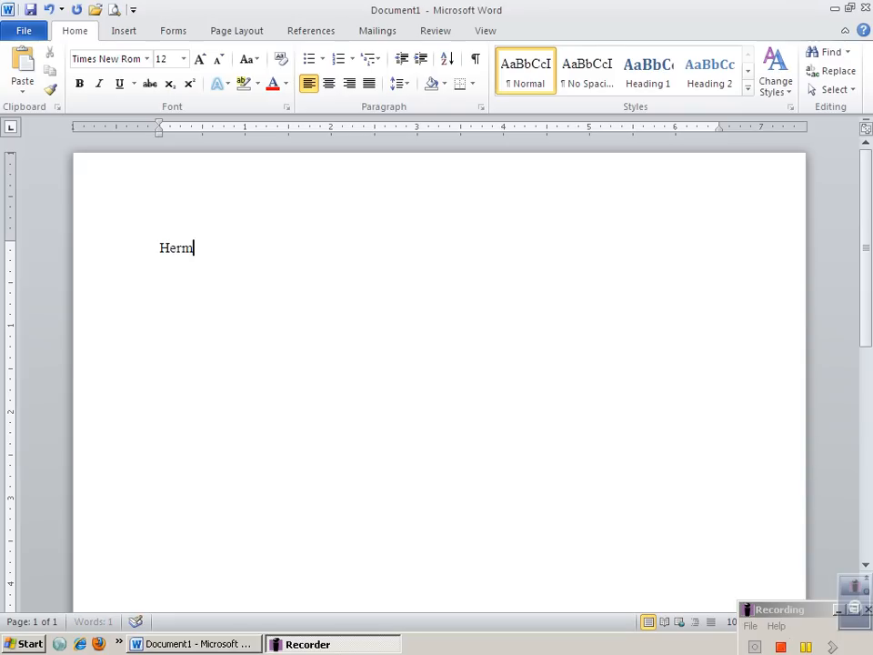
pyautogui.write('ione Potter')
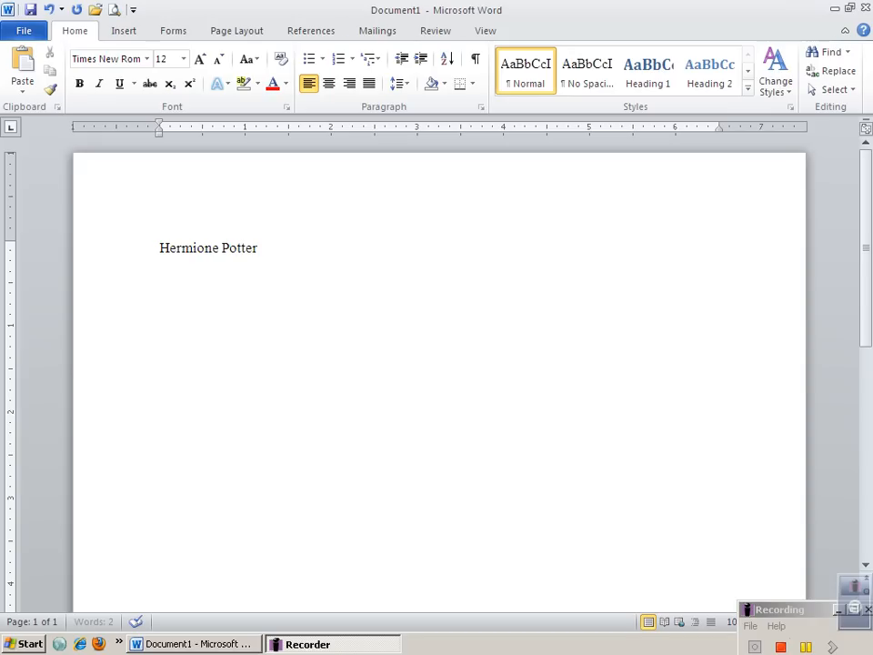
pyautogui.write('Mrs. Hugh')
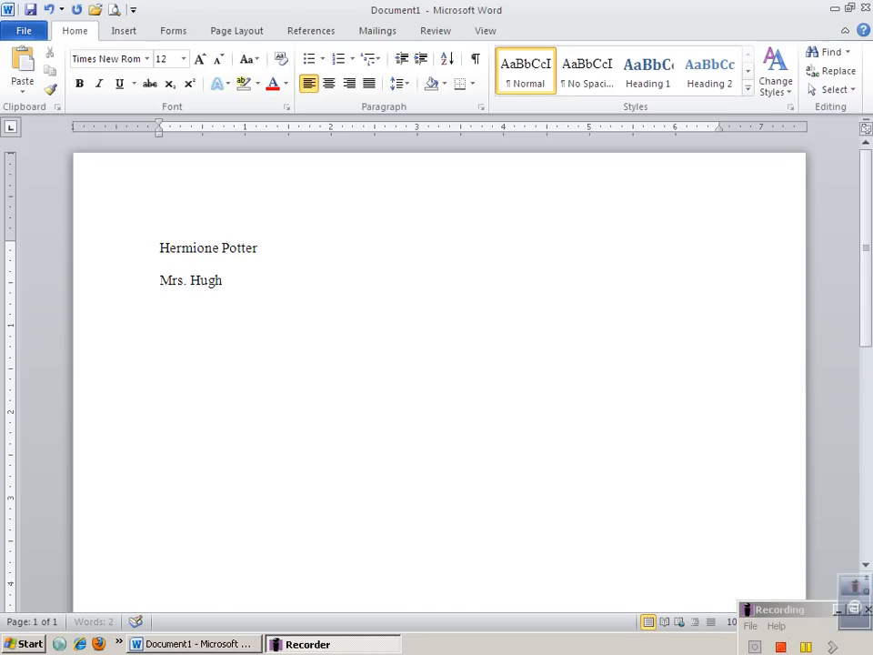
pyautogui.write('es')
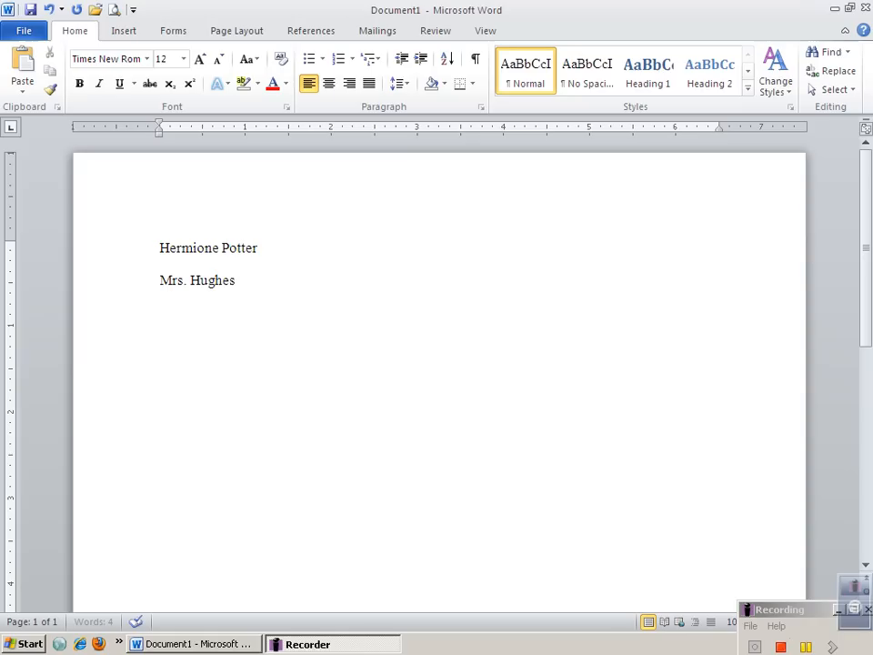
pyautogui.write('Englis')
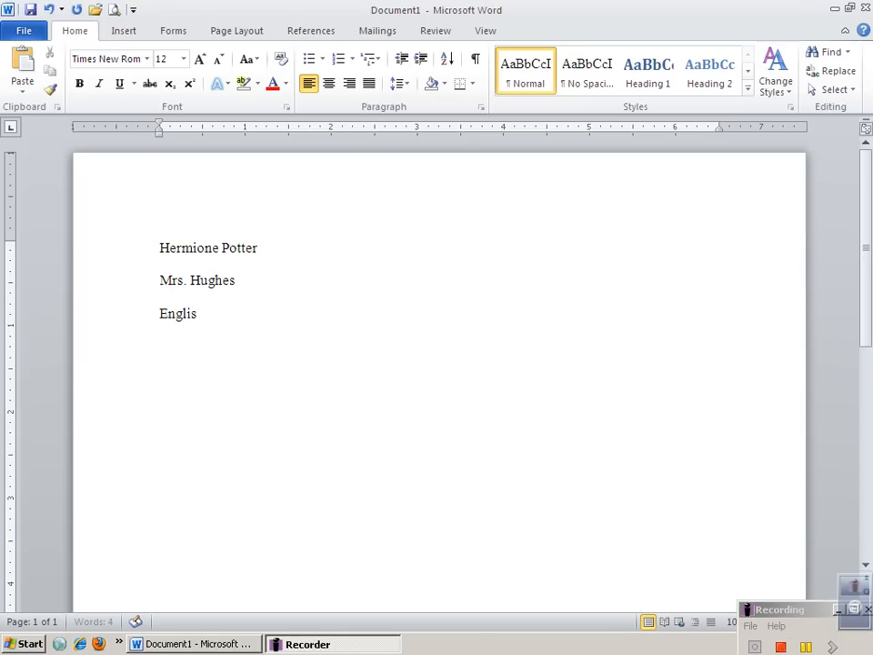
pyautogui.write('h 10')
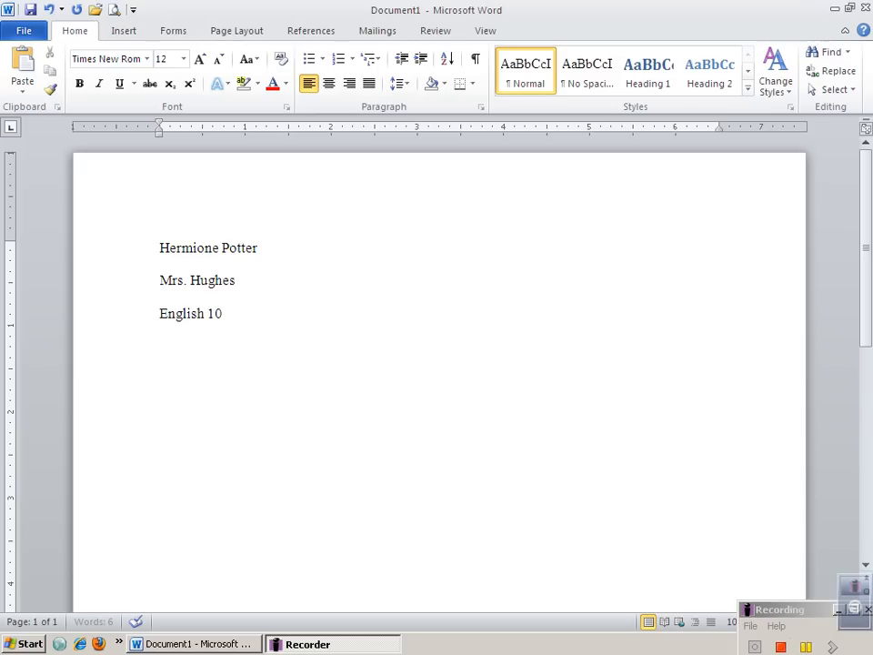
pyautogui.write('24 Aug. 2011')
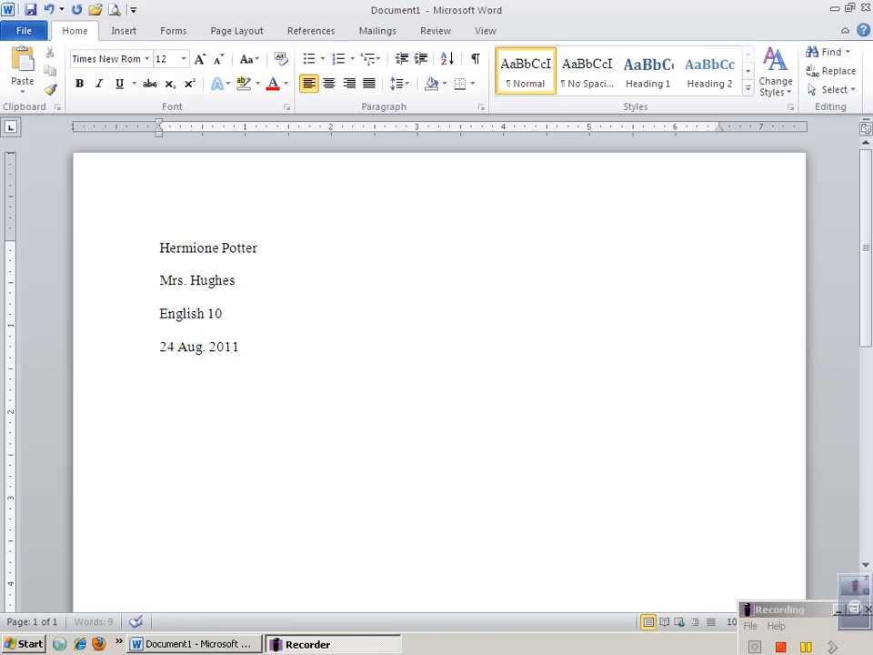
# Step: Type 'Lit. Narr. Draft #1' as the fifth heading line and start a new line
pyautogui.write('L')
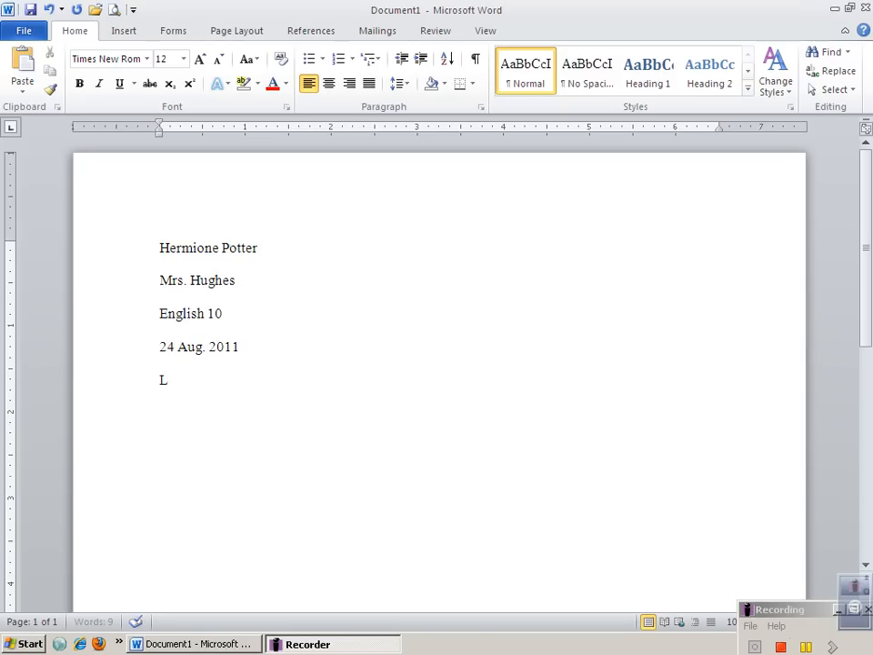
pyautogui.write('it. Narr. Draf')
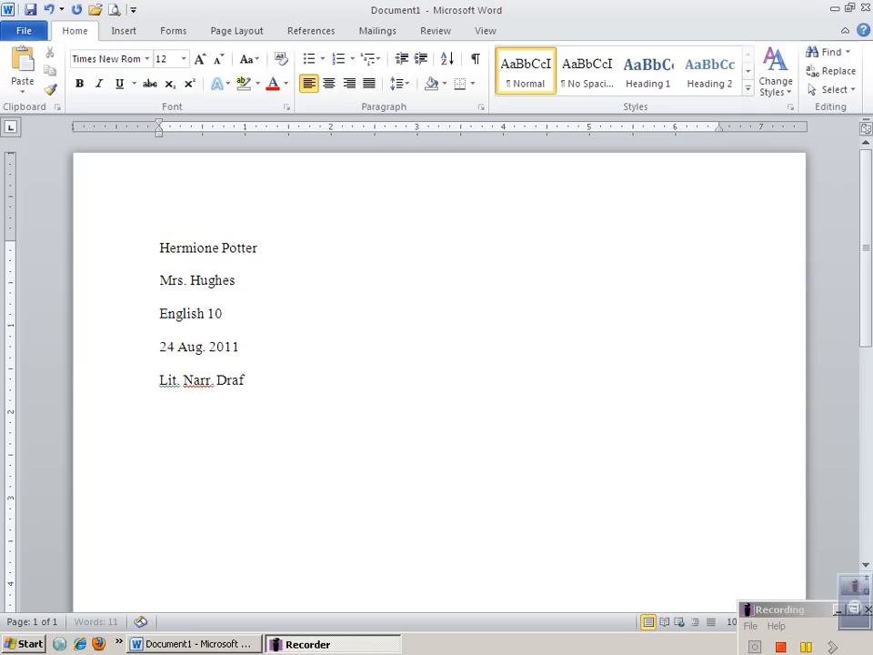
pyautogui.write('t #1')
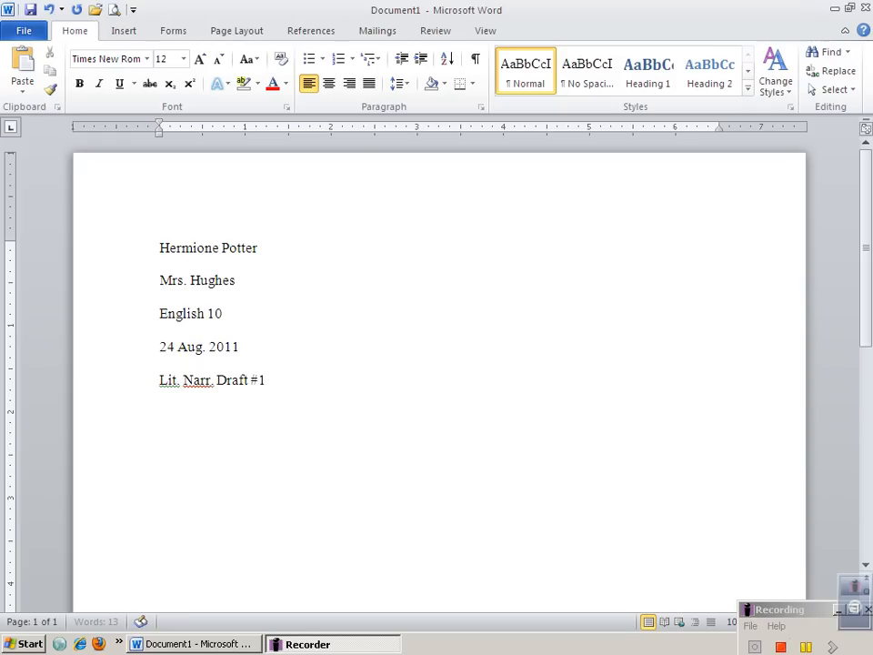
pyautogui.press('Return')
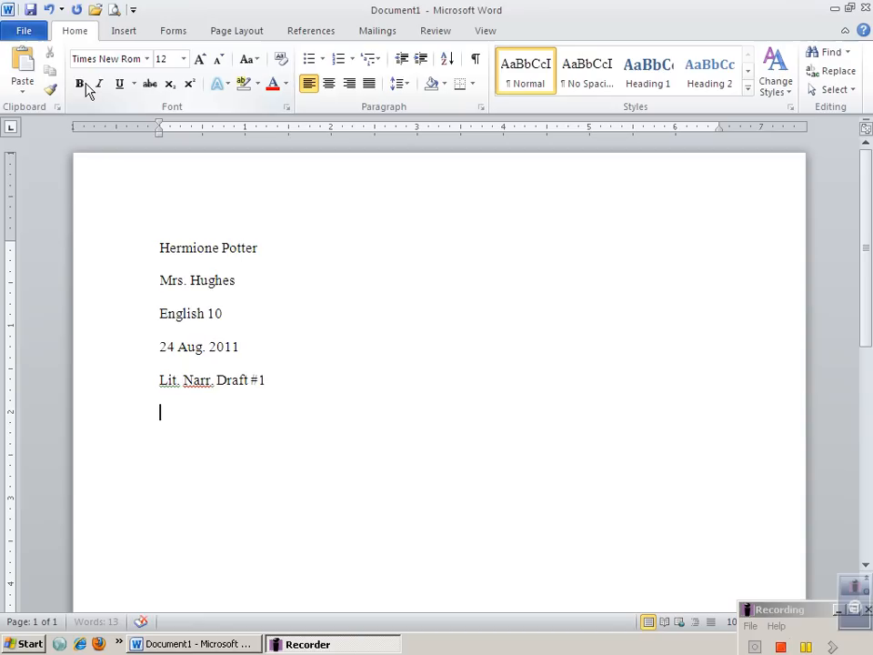
pyautogui.moveTo(84, 44)
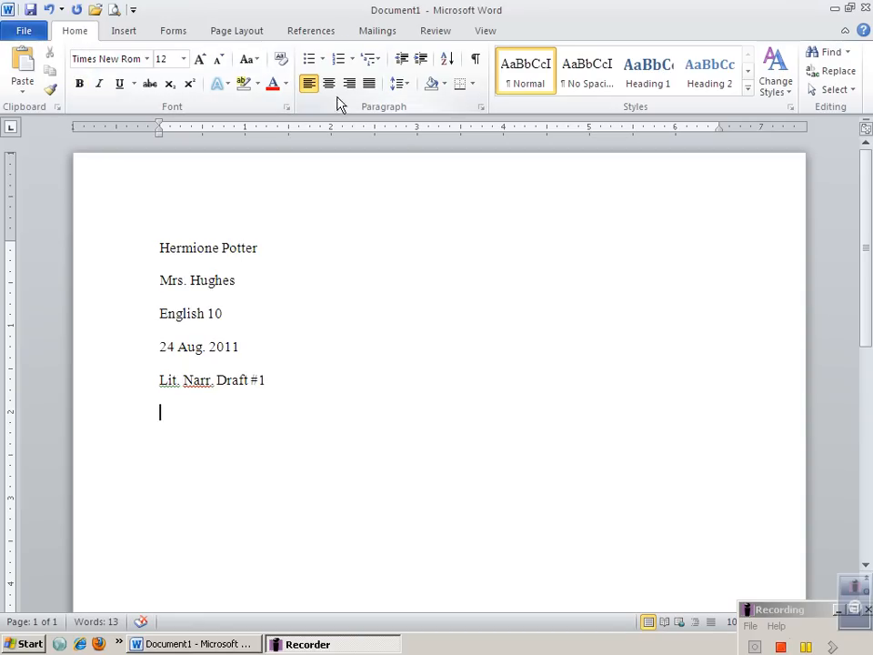
pyautogui.moveTo(327, 83)
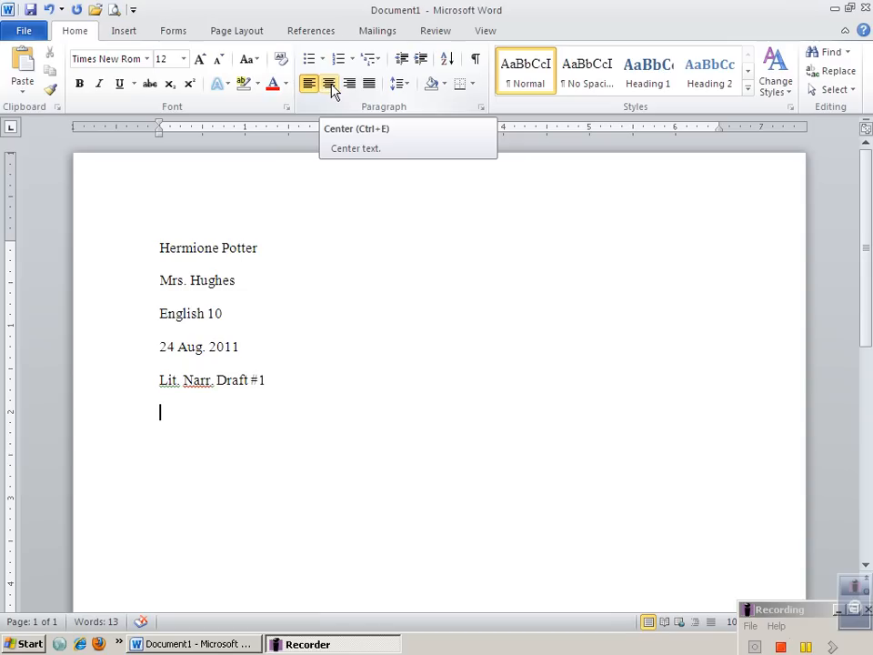
# Step: Center and type the title 'An Amazing, Creative Title' above the body paragraphs
pyautogui.click(329, 84)
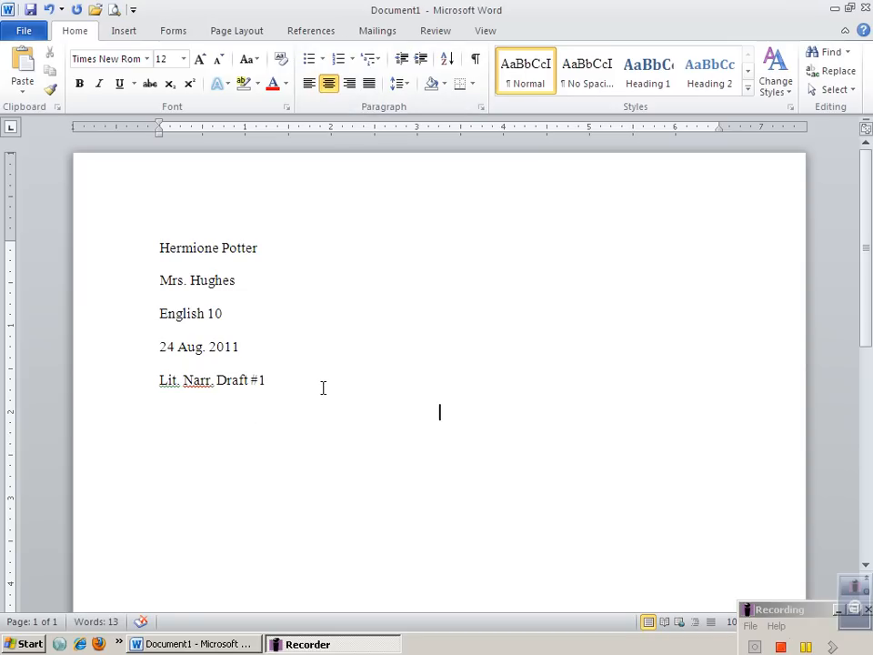
pyautogui.write('An Amazing, Cre')
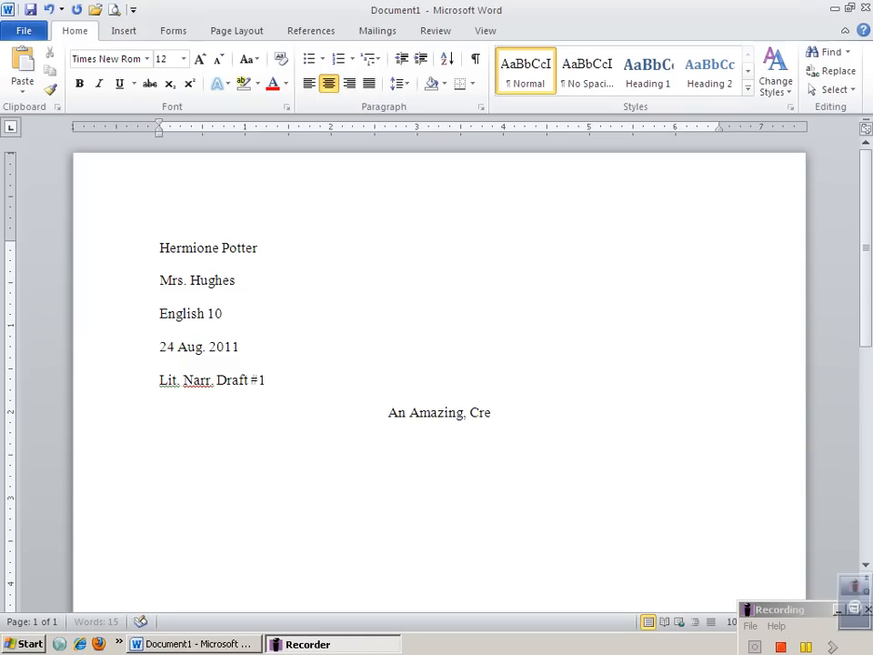
pyautogui.write('ative Title')
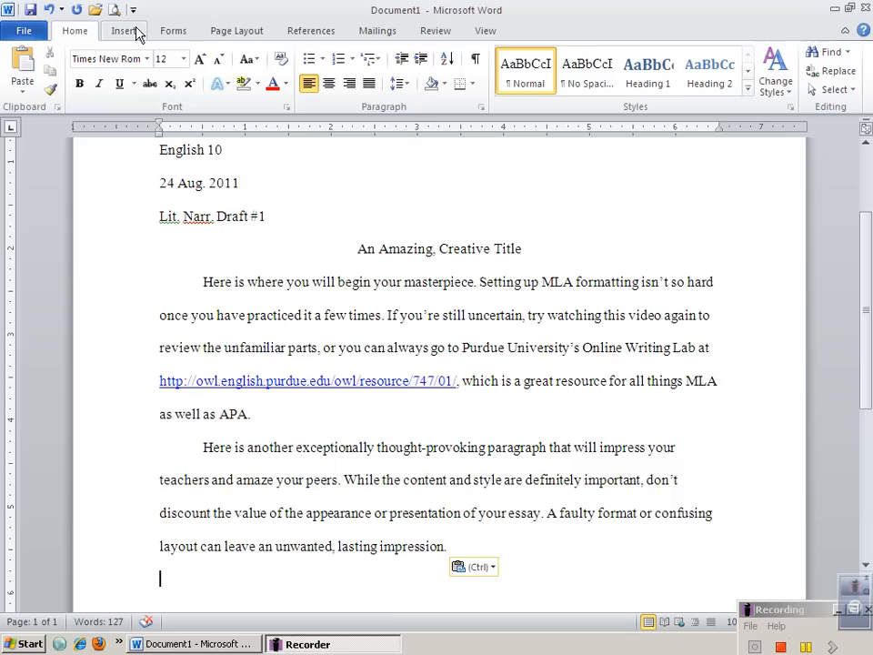
# Step: Insert a Plain Number 3 right-aligned page number at the top of the page
pyautogui.click(123, 29)
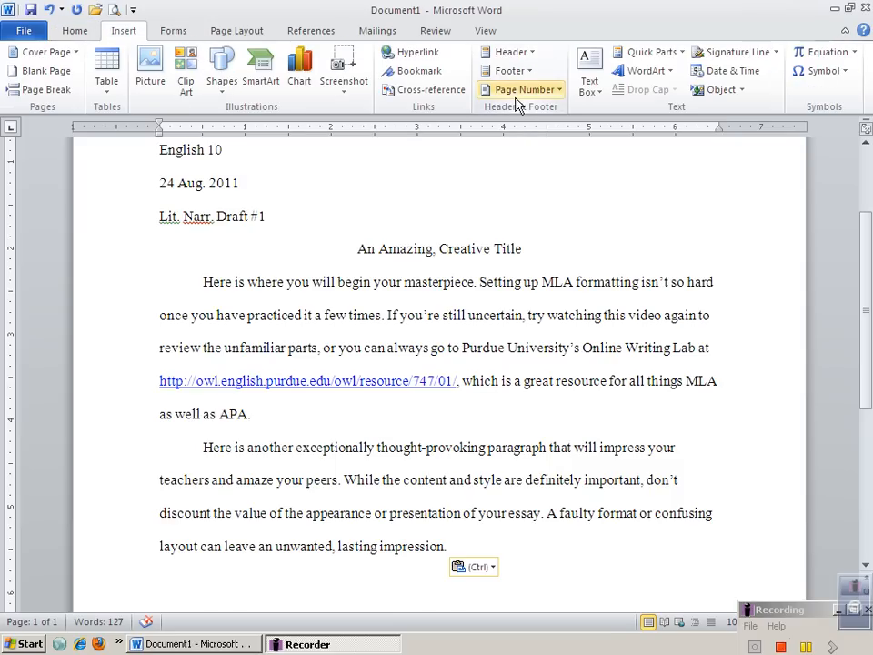
pyautogui.moveTo(520, 89)
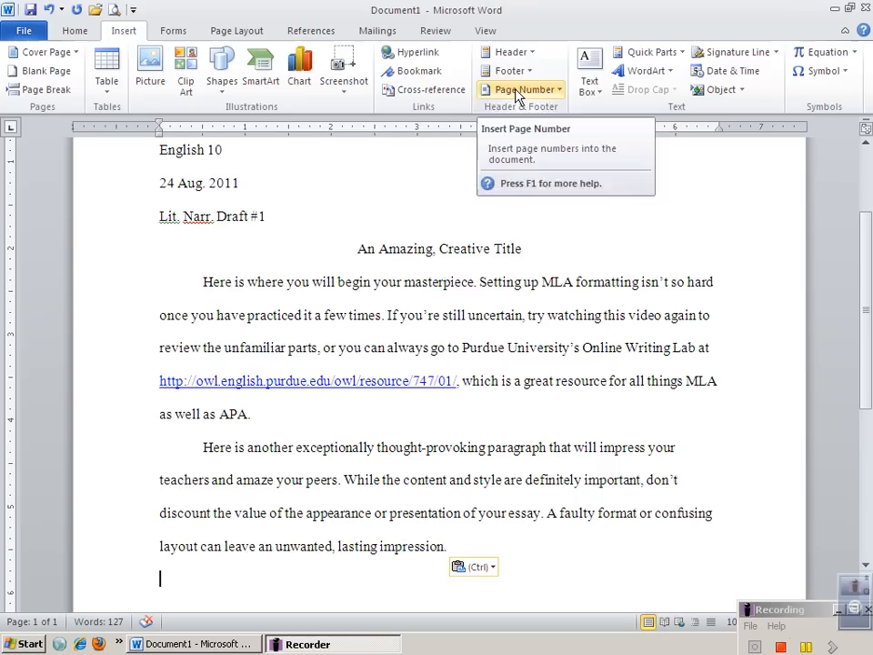
pyautogui.click(523, 89)
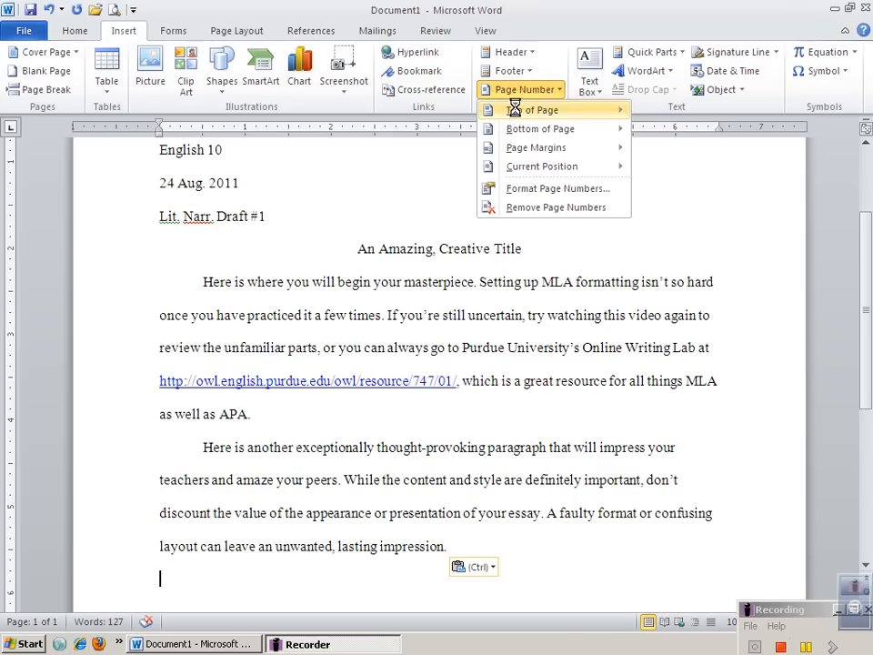
pyautogui.click(541, 109)
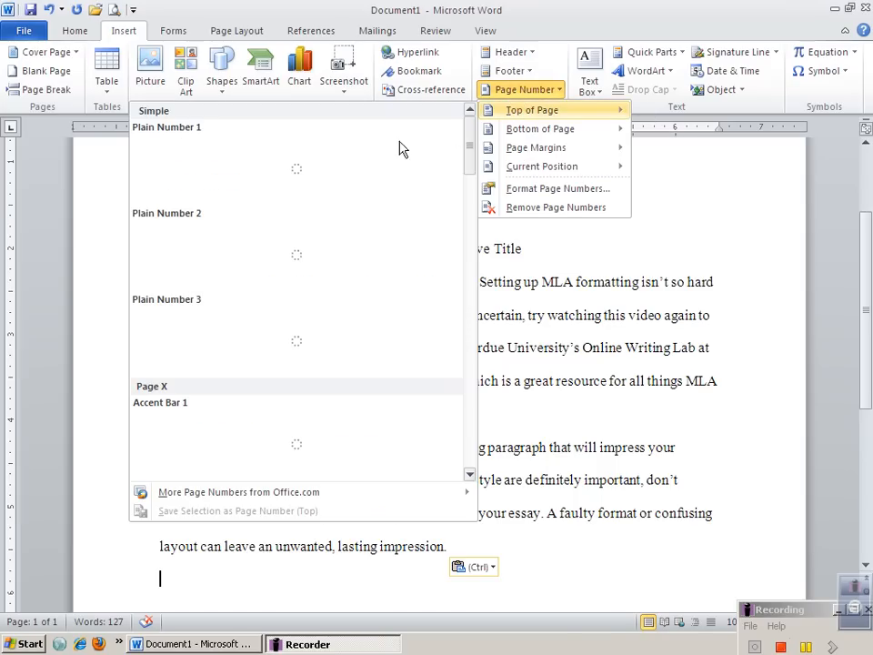
pyautogui.moveTo(334, 341)
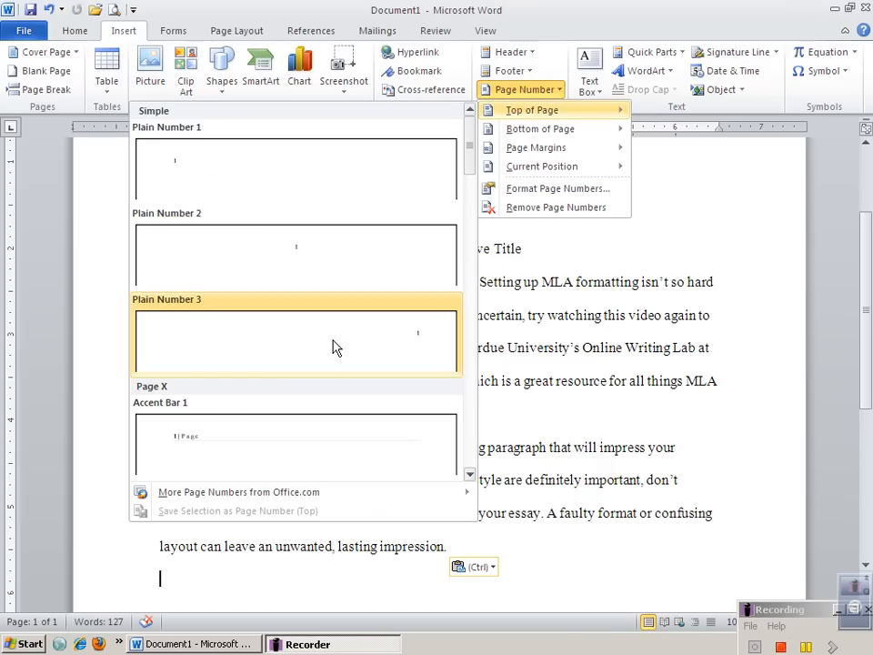
pyautogui.moveTo(336, 347)
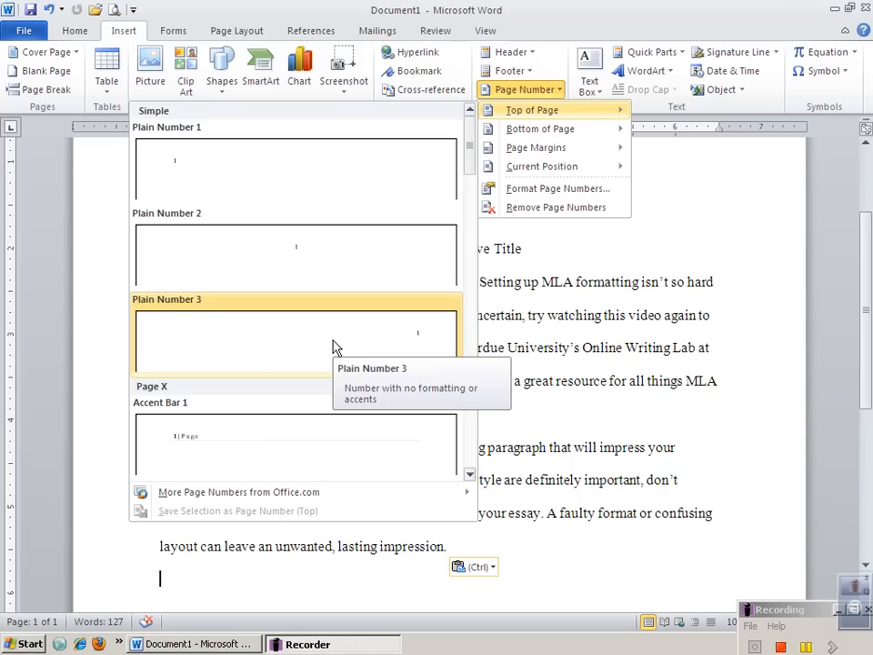
pyautogui.click(295, 342)
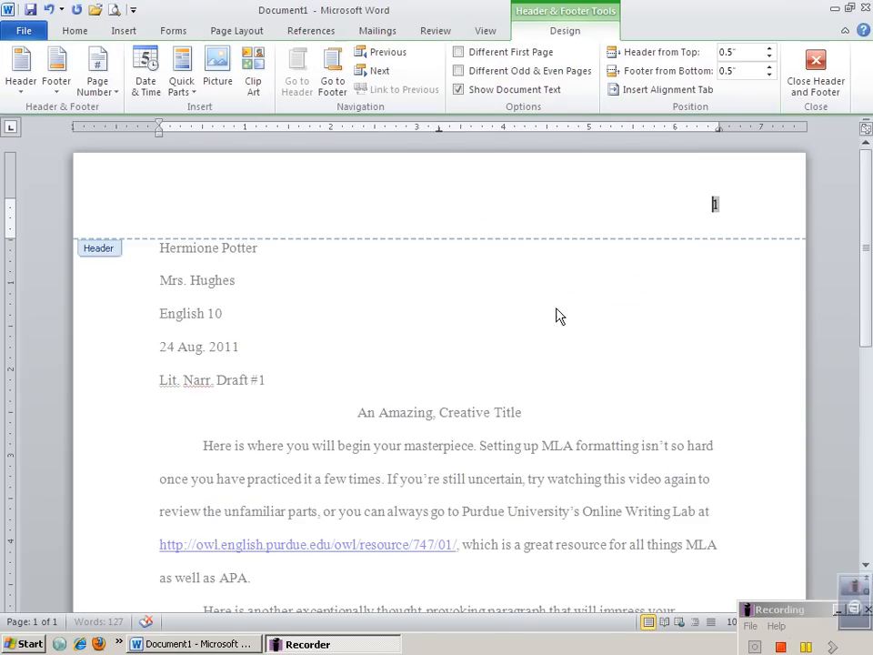
pyautogui.moveTo(563, 316)
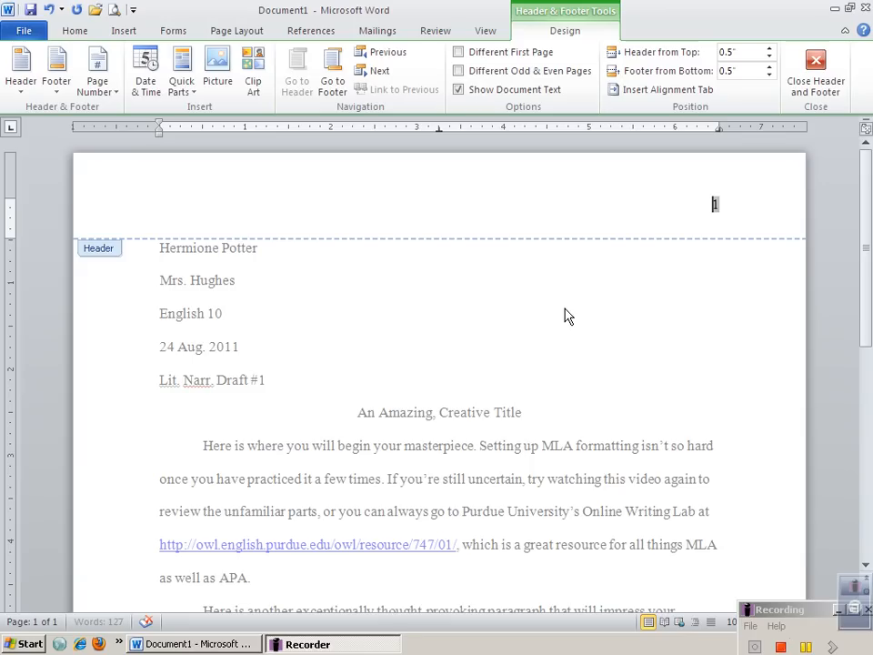
# Step: Type 'Potter' before the page number in the header
pyautogui.write('Potter')
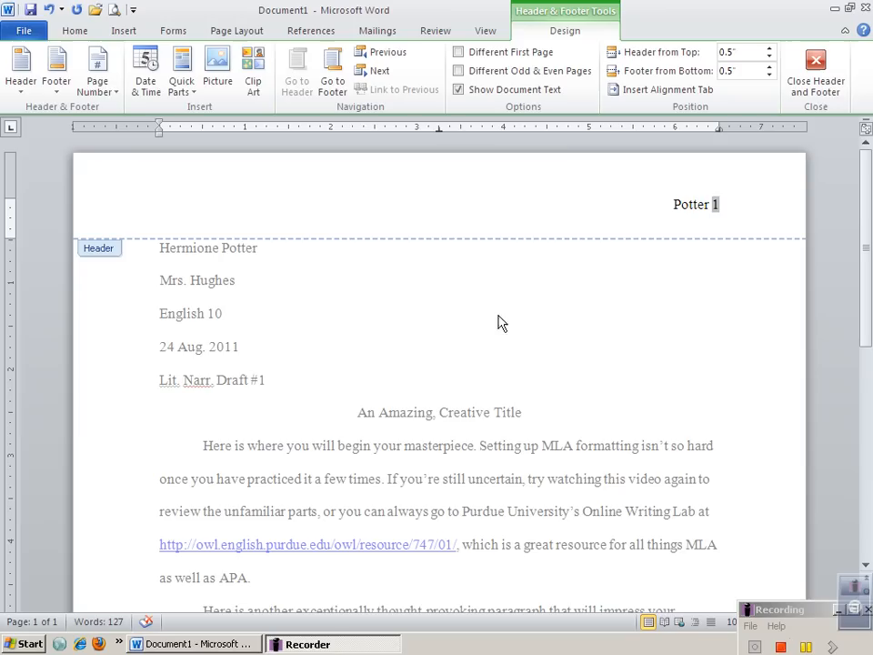
pyautogui.scroll(-3)
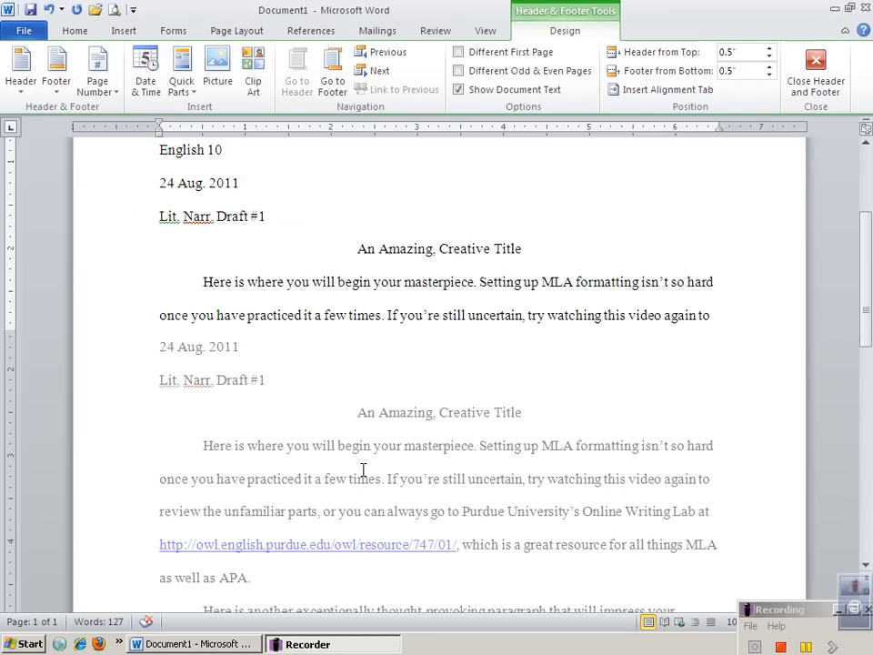
# Step: Close the header and scroll down to see 'Potter 2' on the second page
pyautogui.click(815, 69)
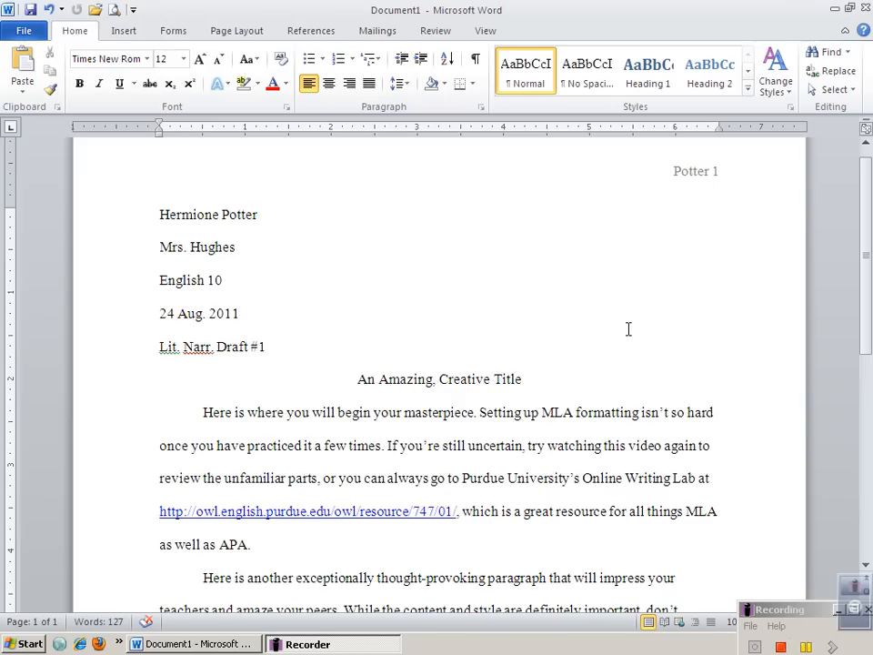
pyautogui.scroll(-3)
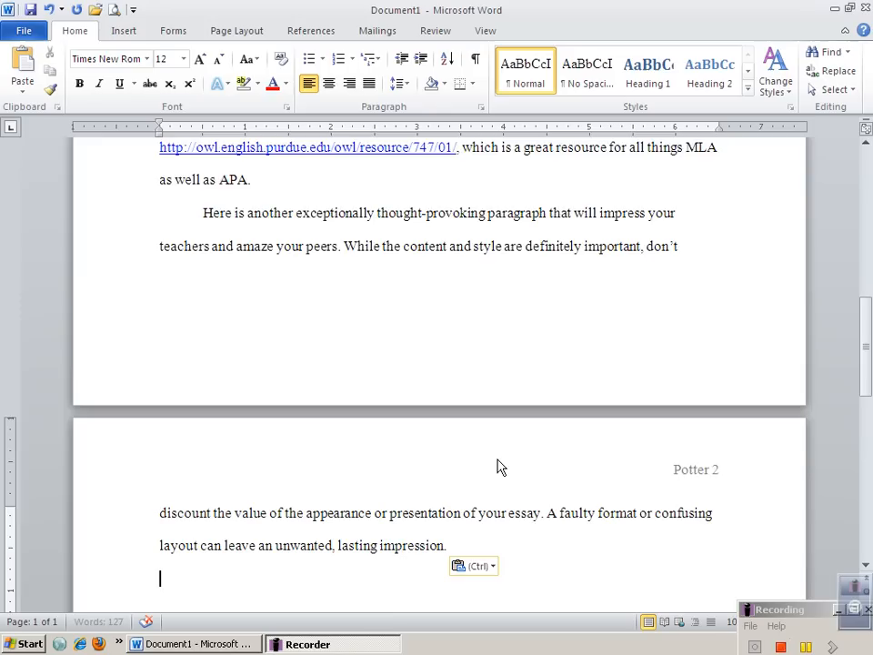
# Step: Paste the copied body paragraphs so the essay runs onto page two
pyautogui.press('ctrl+v')
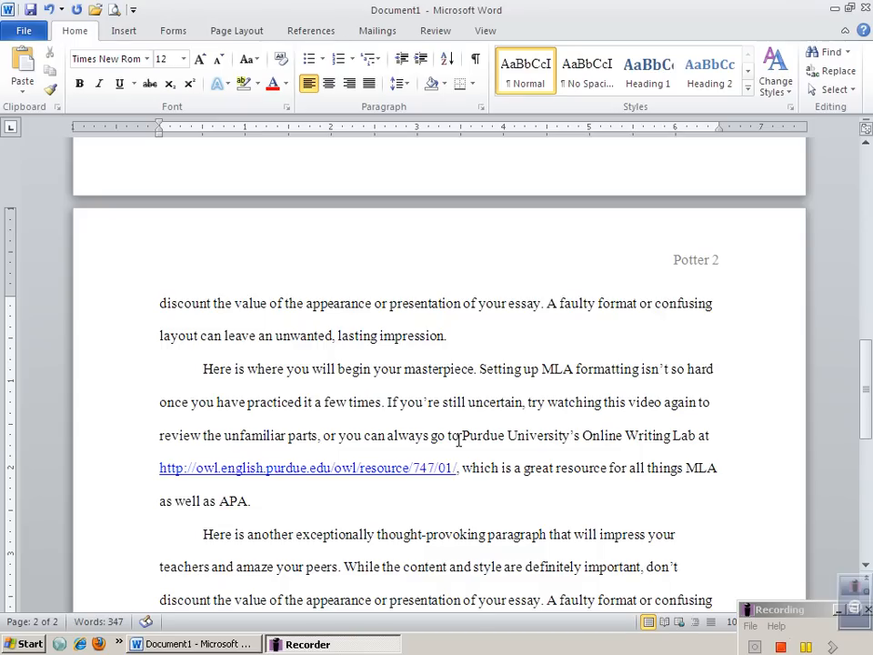
pyautogui.moveTo(700, 265)
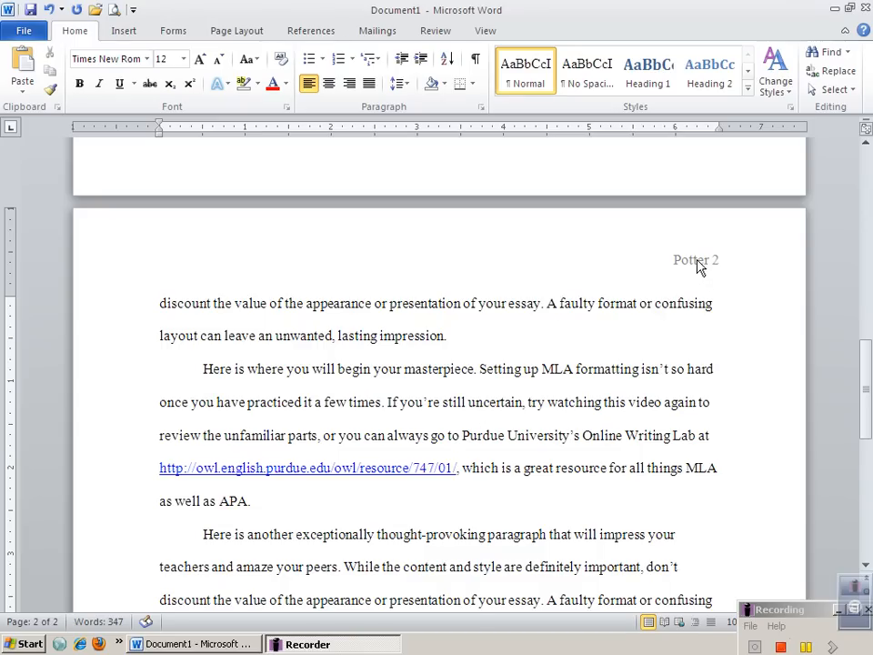
# Step: Set the header to Different First Page and return to the essay body
pyautogui.doubleClick(694, 258)
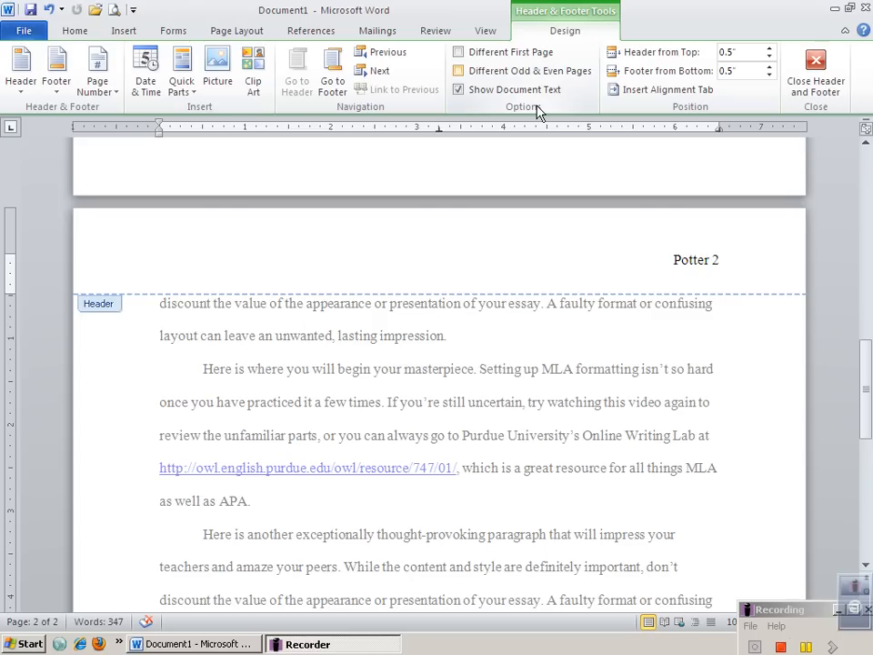
pyautogui.moveTo(458, 51)
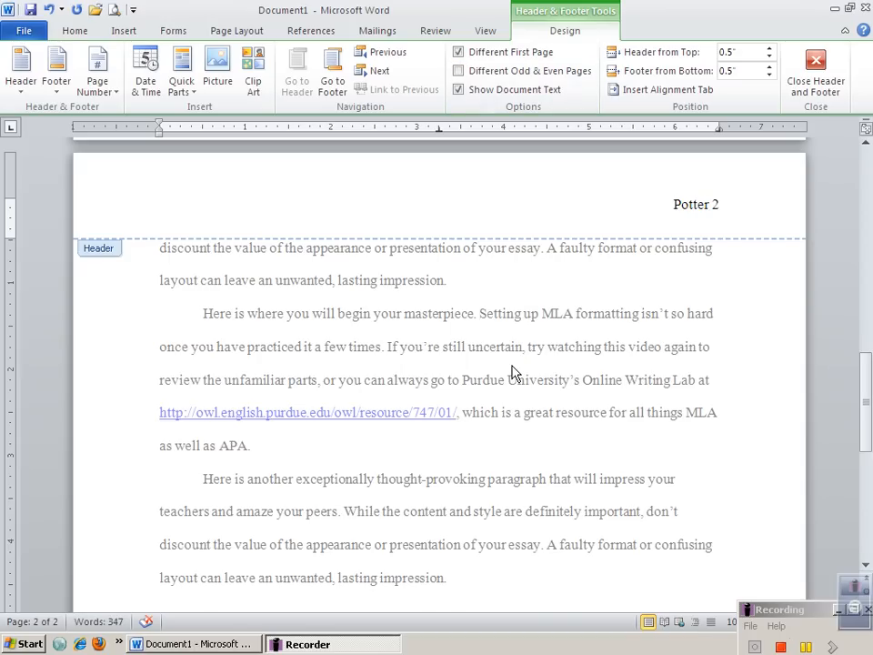
pyautogui.click(815, 69)
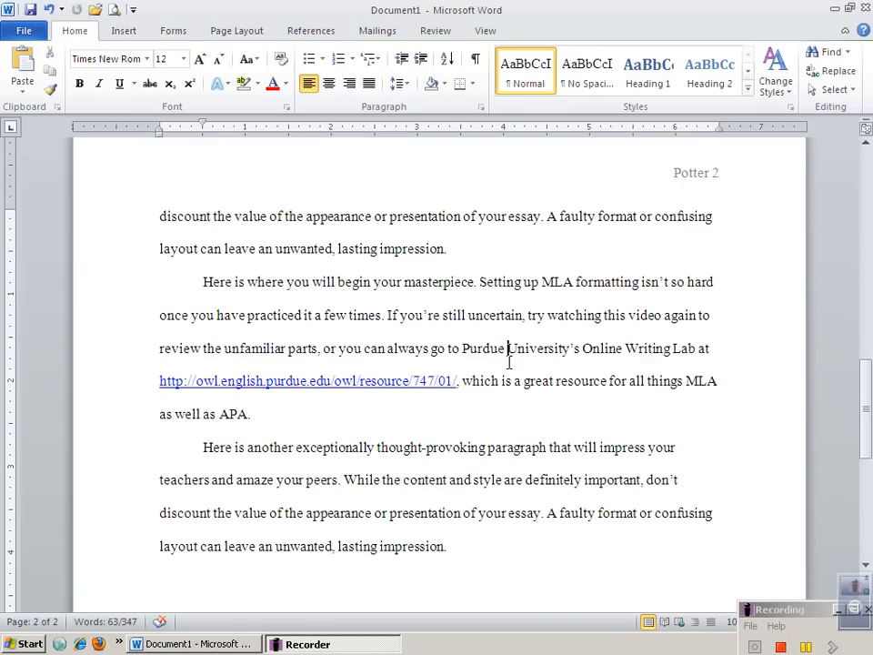
# Step: Scroll up to page one to confirm it shows no Potter page-number header
pyautogui.scroll(3)
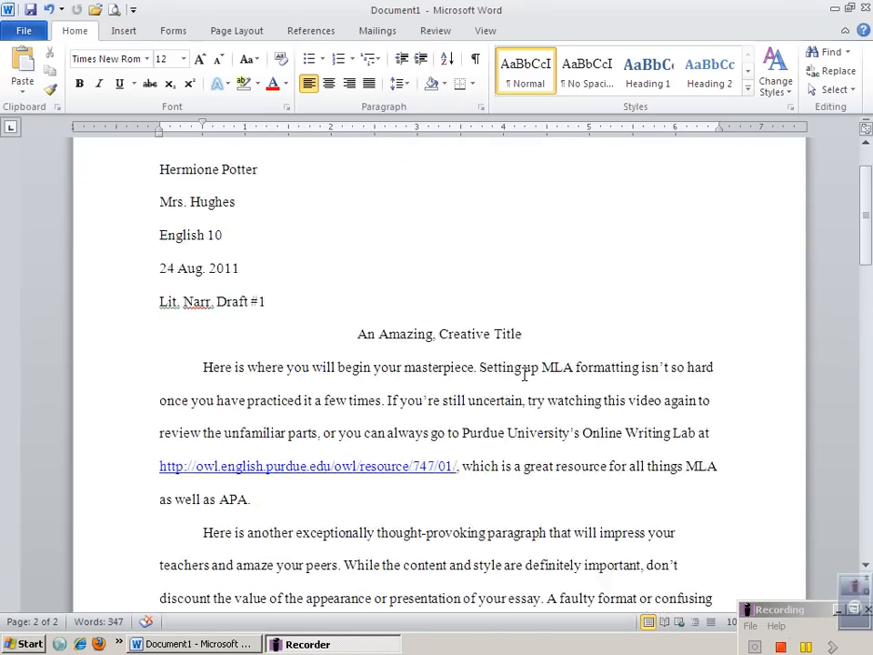
pyautogui.scroll(3)
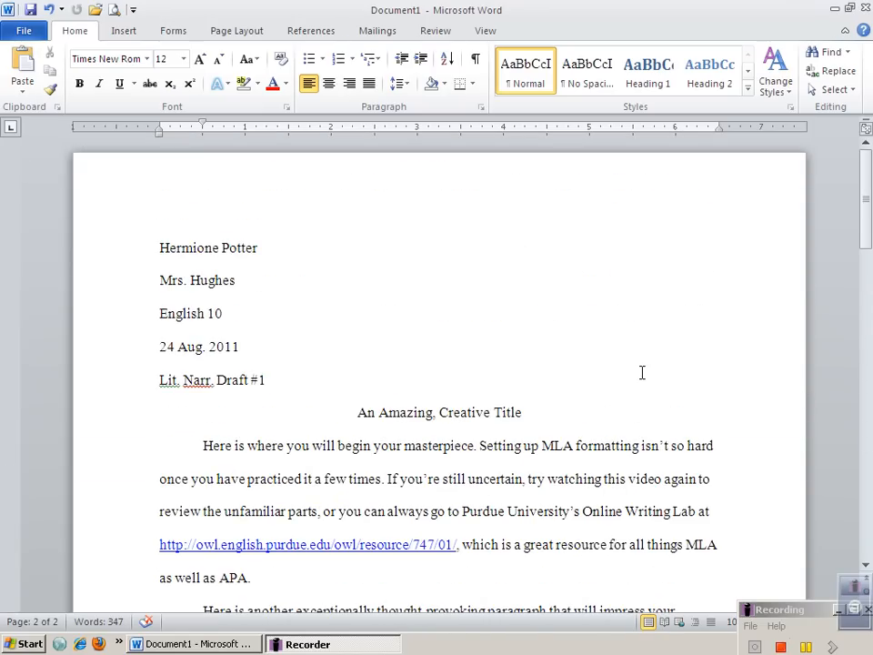
pyautogui.moveTo(662, 292)
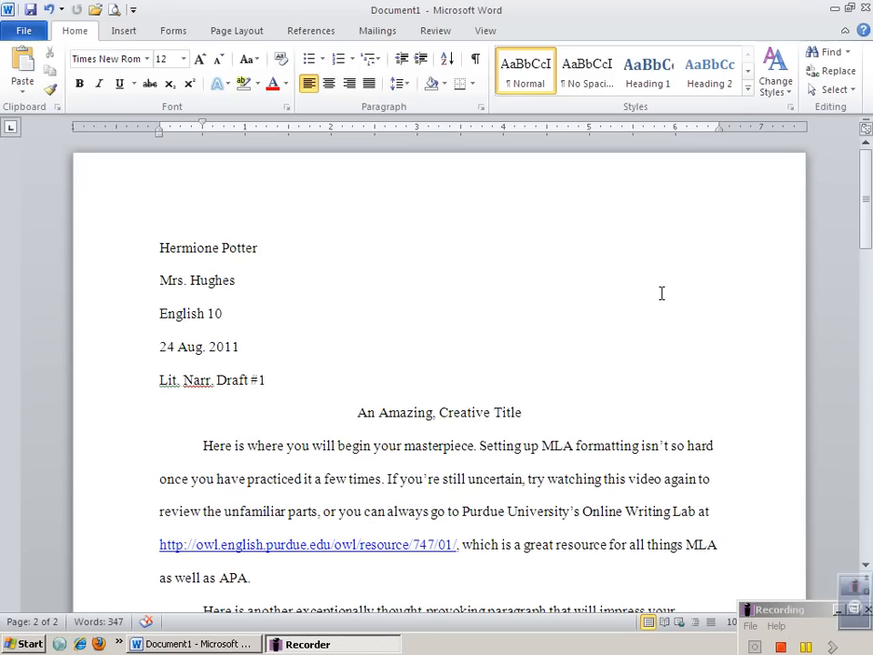